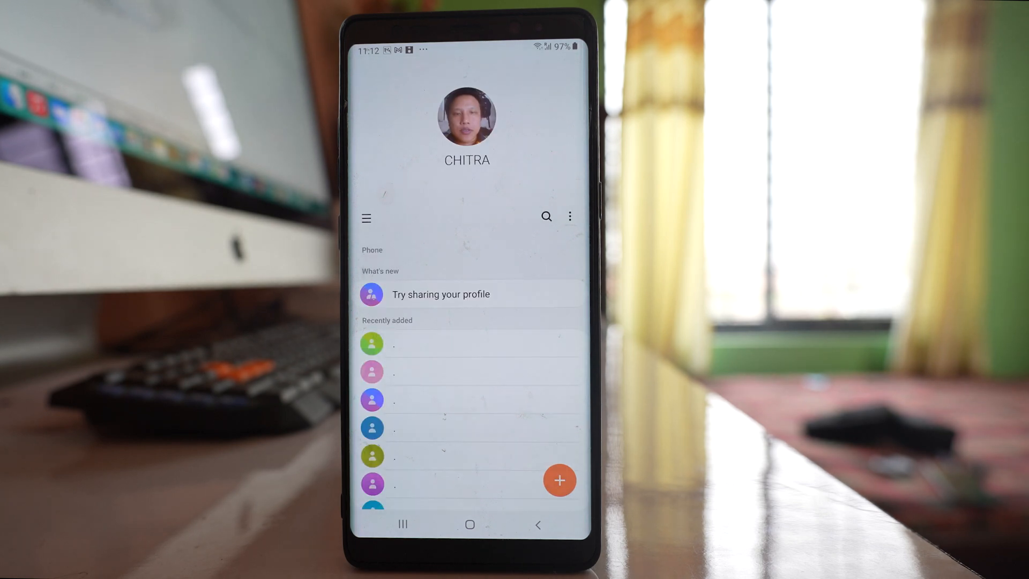
# Step: Start Move contacts from the Manage contacts options in the drawer menu
pyautogui.click(367, 217)
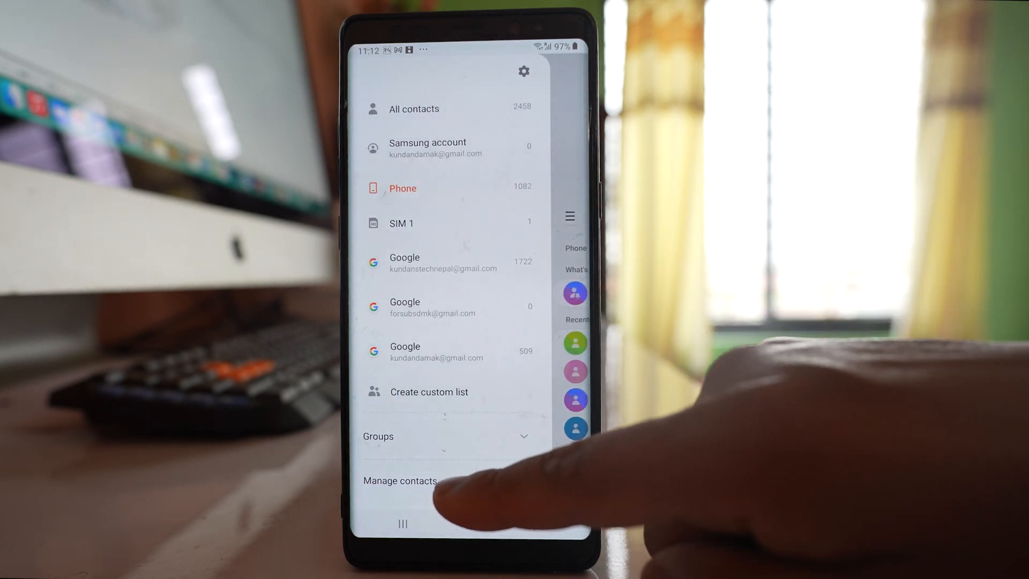
pyautogui.click(400, 481)
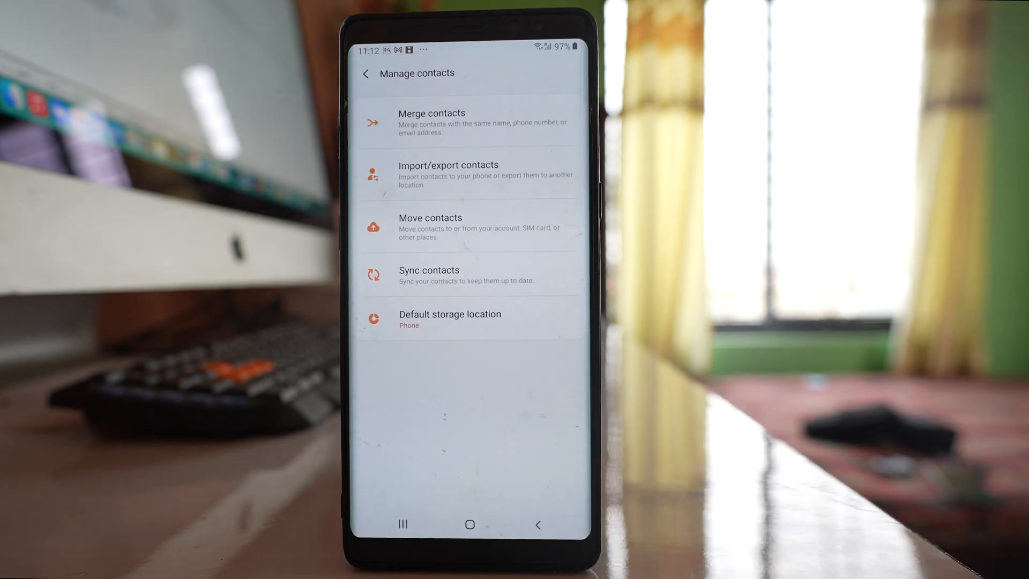
pyautogui.click(431, 226)
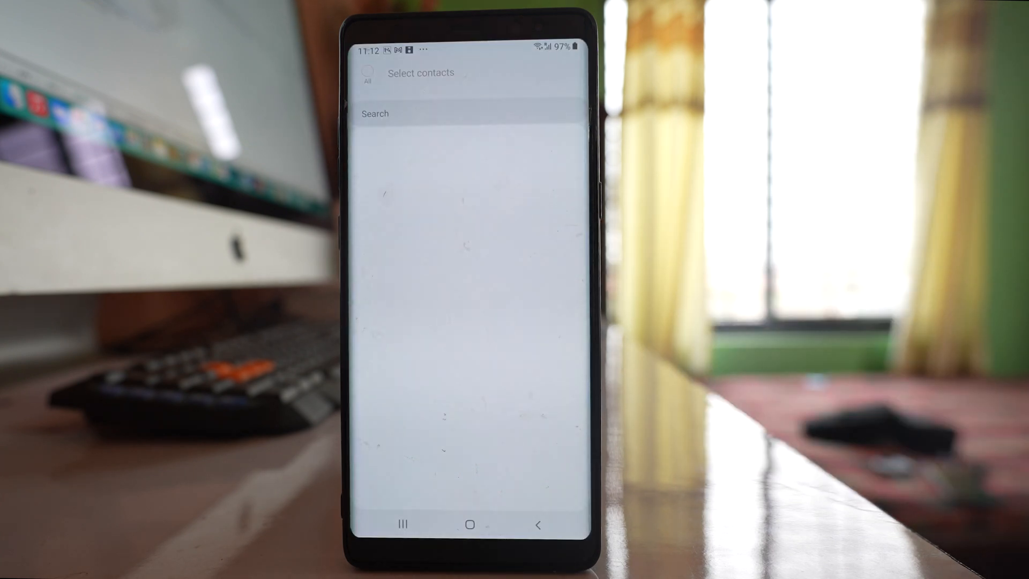
# Step: Select all 1082 phone contacts and move them into the Google account
pyautogui.click(367, 72)
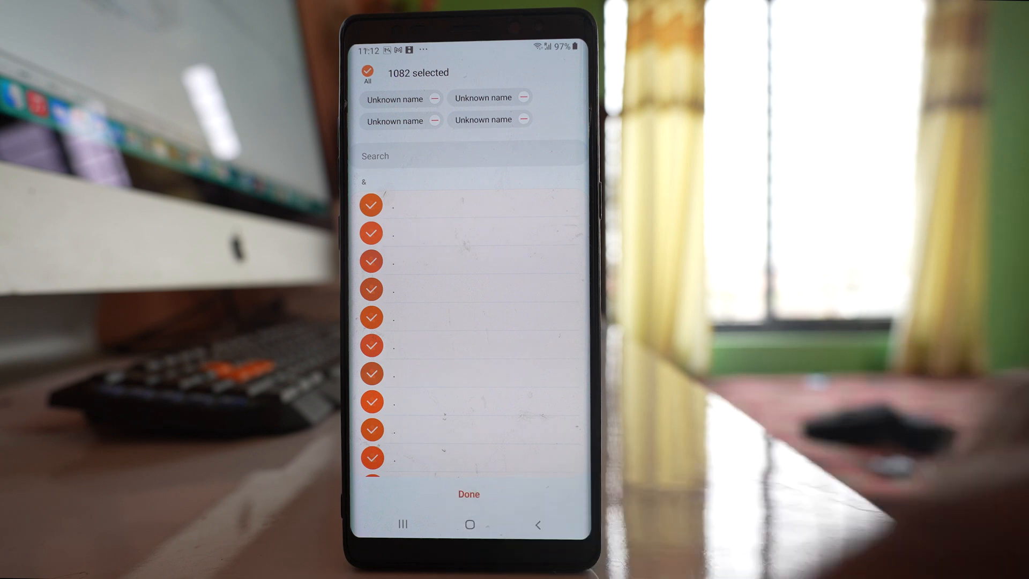
pyautogui.click(468, 494)
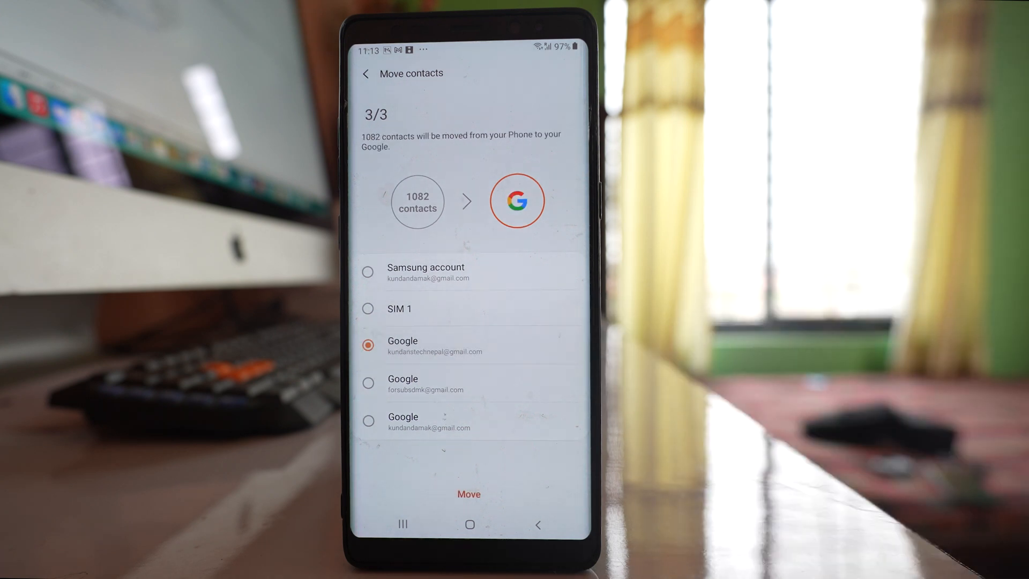
pyautogui.click(468, 494)
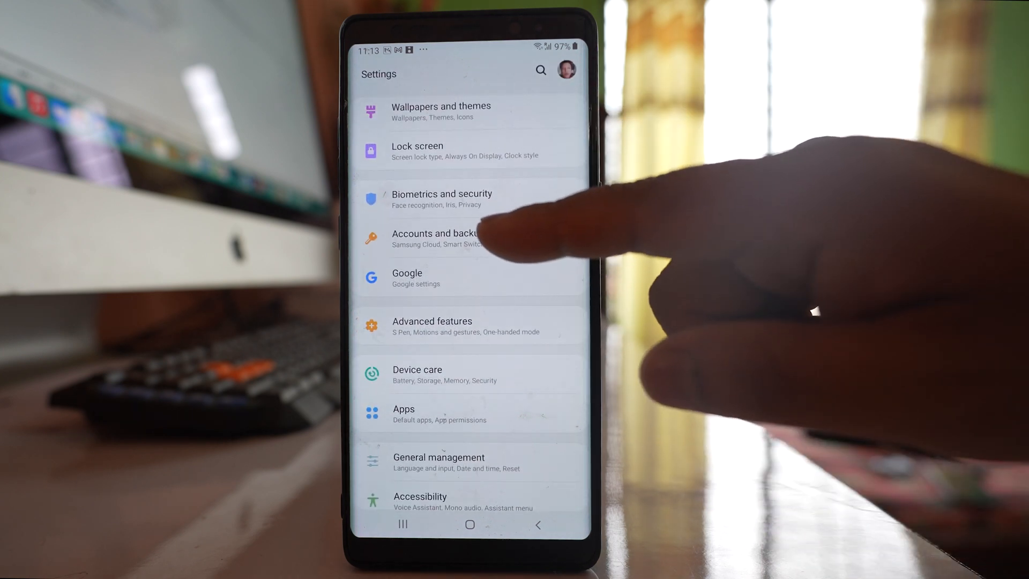
# Step: Show the Accounts list under Accounts and backup and toggle Auto sync personal data
pyautogui.click(436, 238)
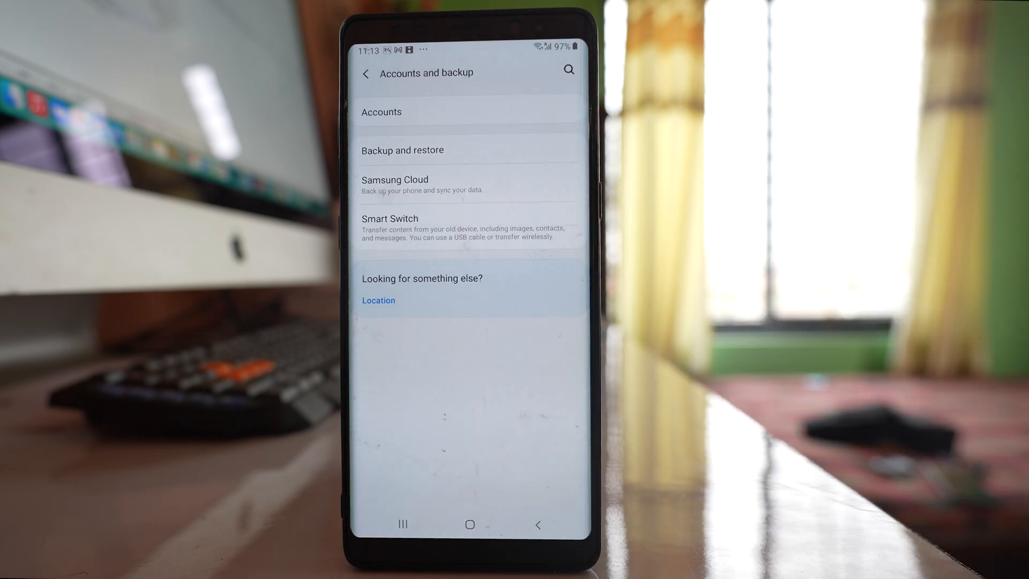
pyautogui.click(382, 111)
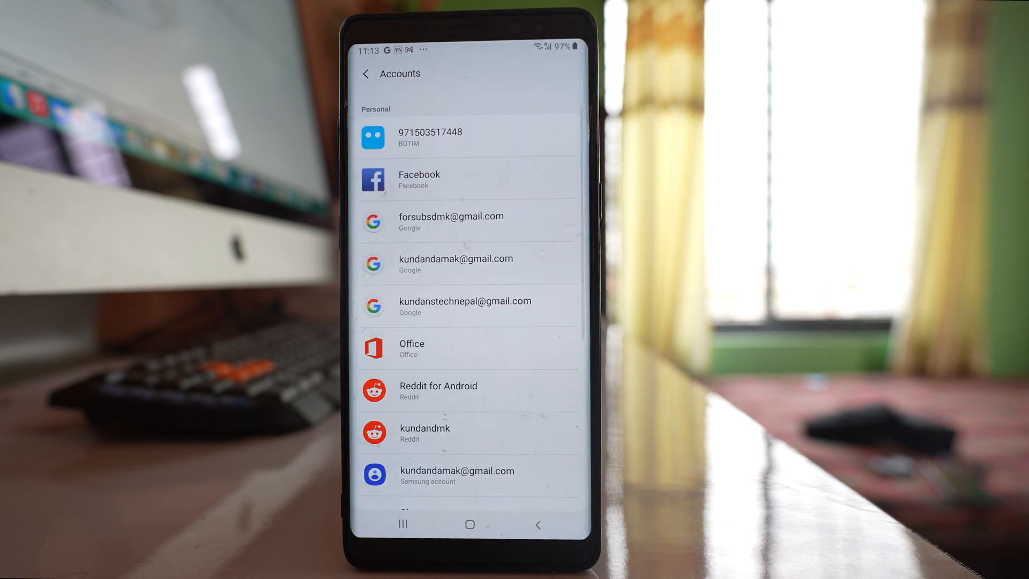
pyautogui.scroll(-3)
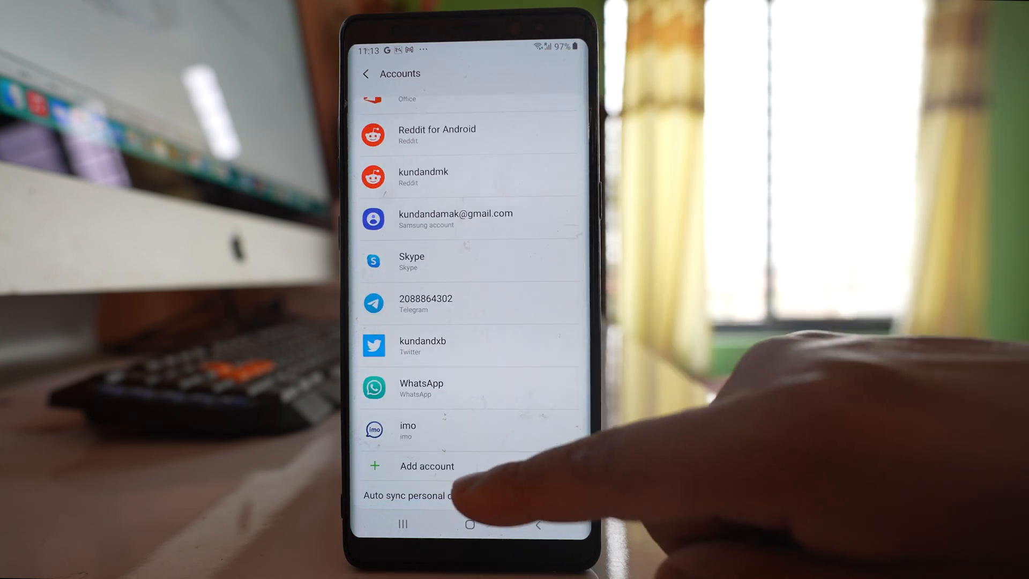
pyautogui.click(428, 467)
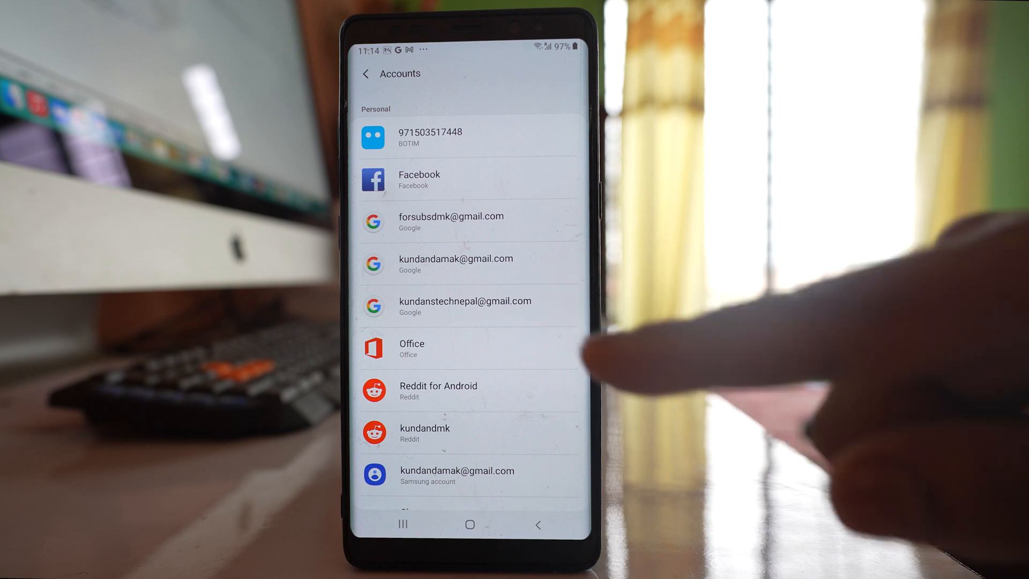
# Step: Enter the Google account's sync settings with Contacts switched on and syncing
pyautogui.click(465, 306)
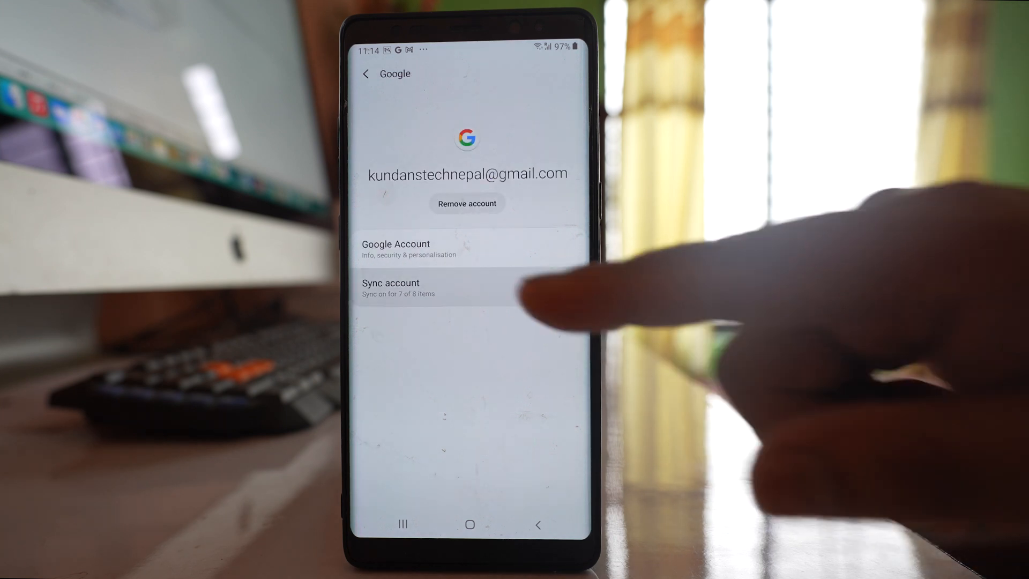
pyautogui.click(390, 287)
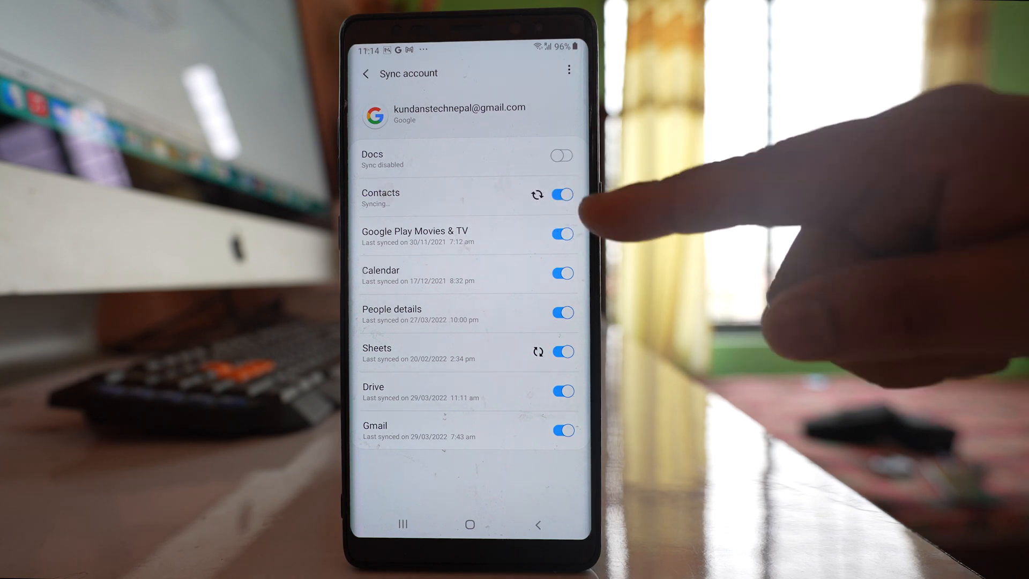
pyautogui.moveTo(578, 217)
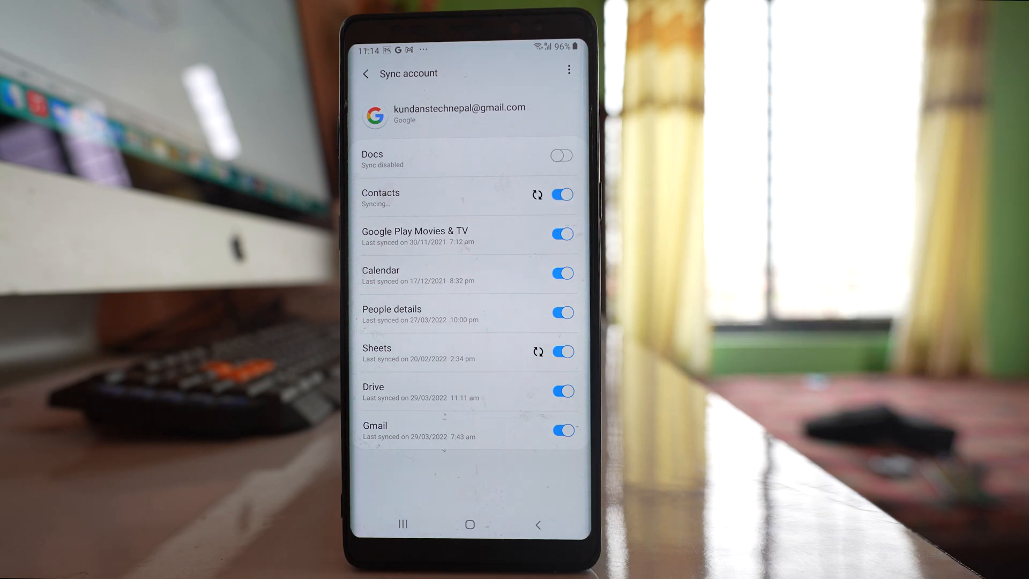